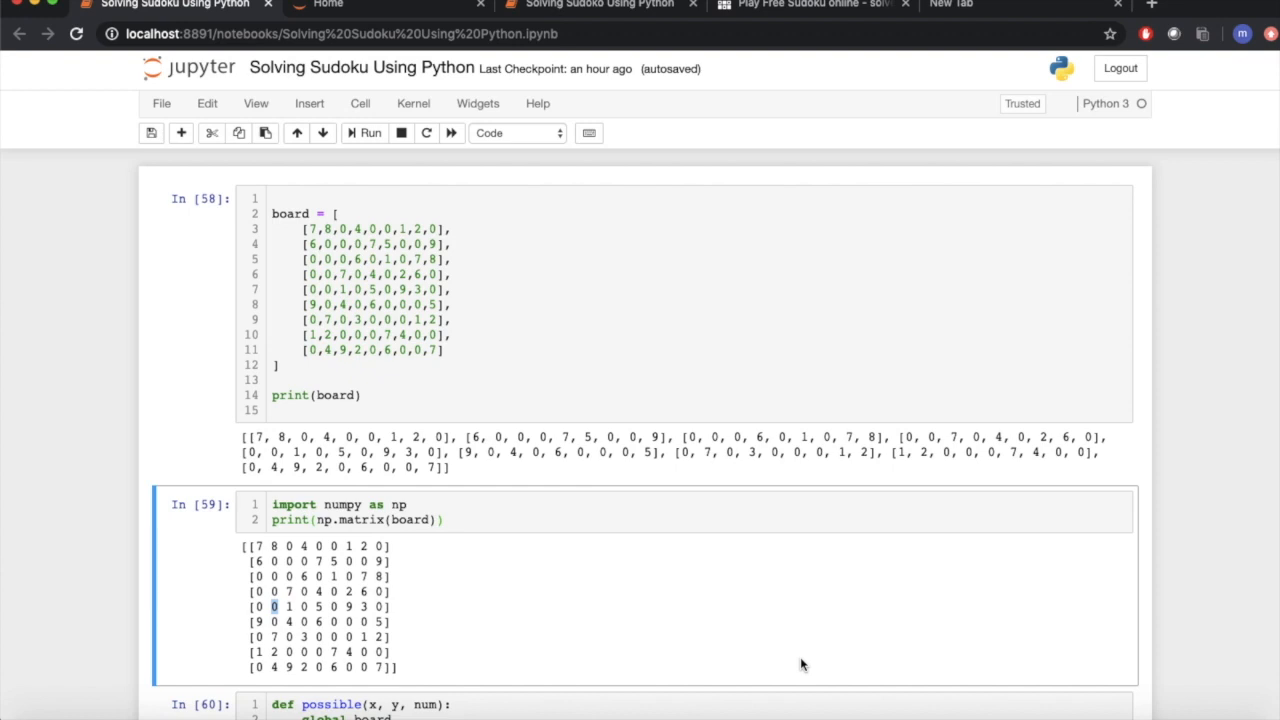
pyautogui.moveTo(1028, 360)
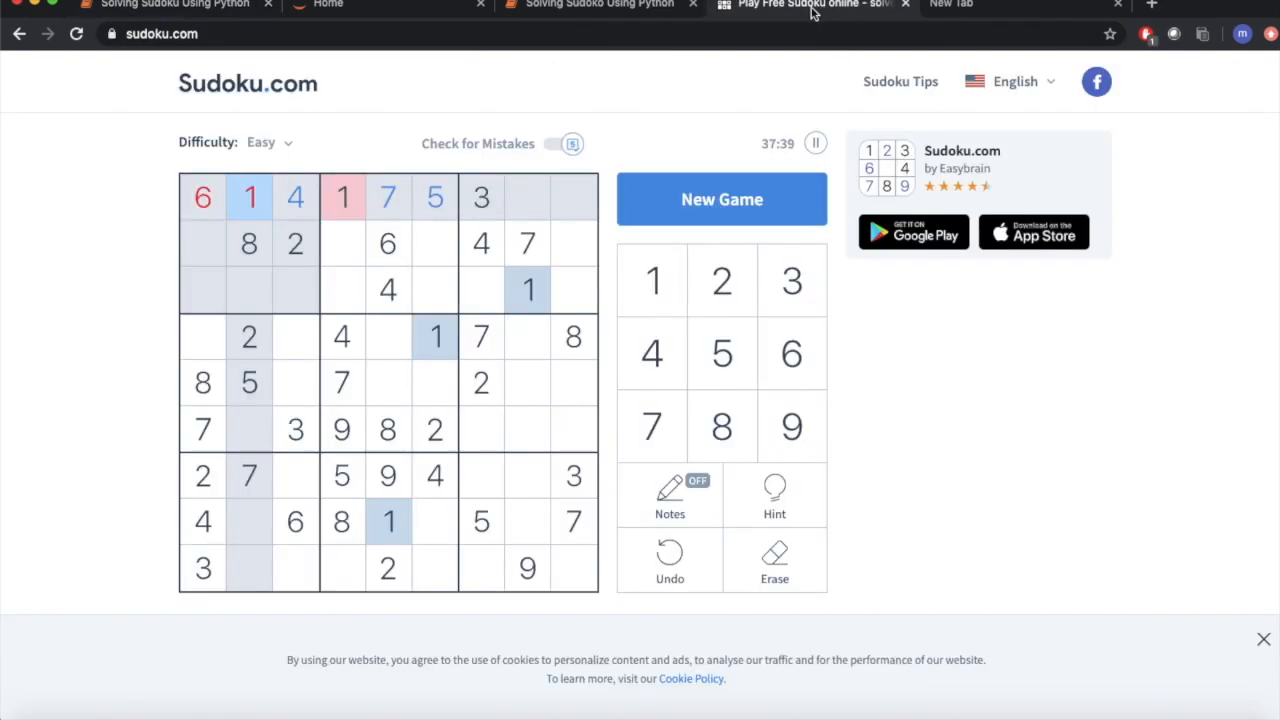
pyautogui.moveTo(130, 188)
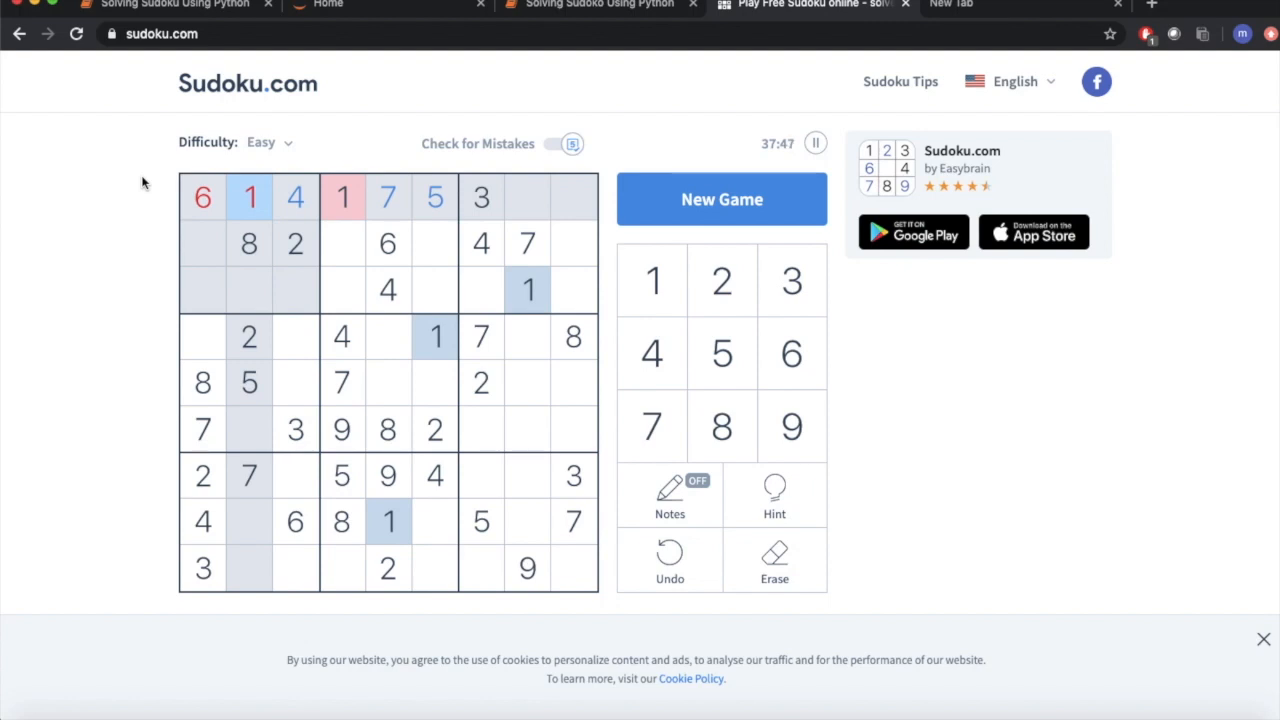
pyautogui.moveTo(168, 174)
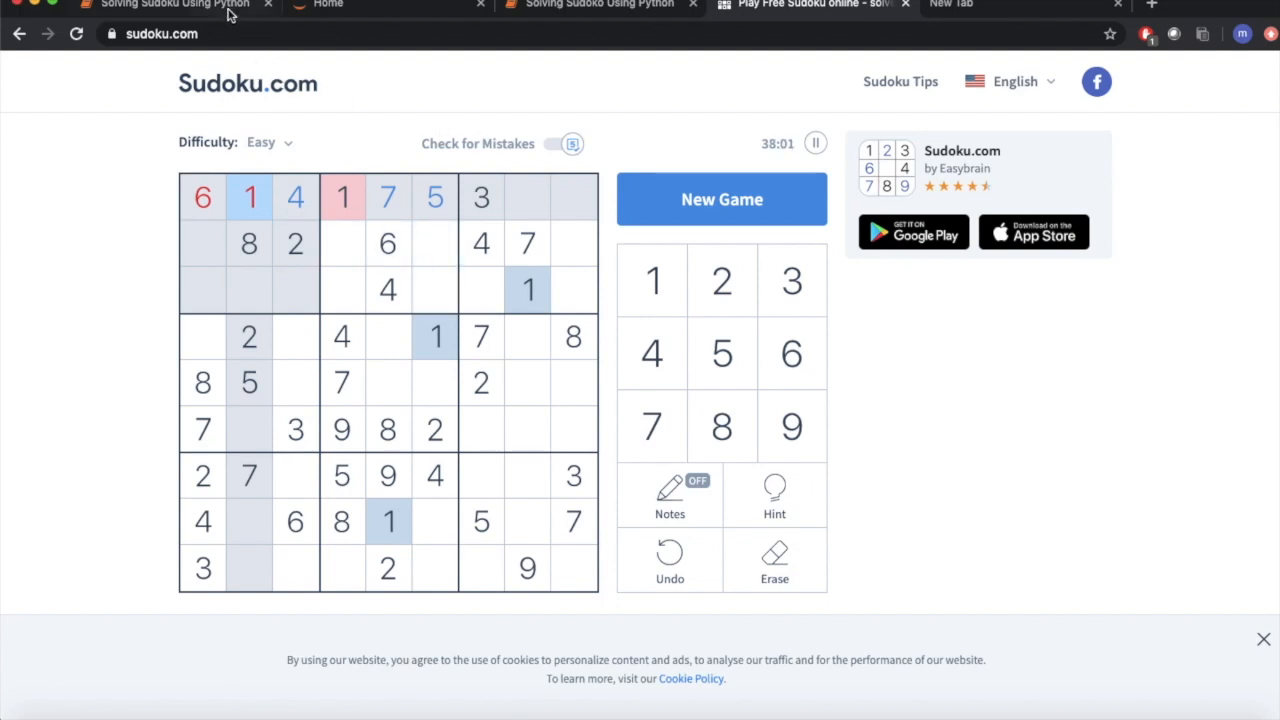
# - Return to the Sudoku notebook and scroll from the board matrix printout down to possible()
pyautogui.click(170, 6)
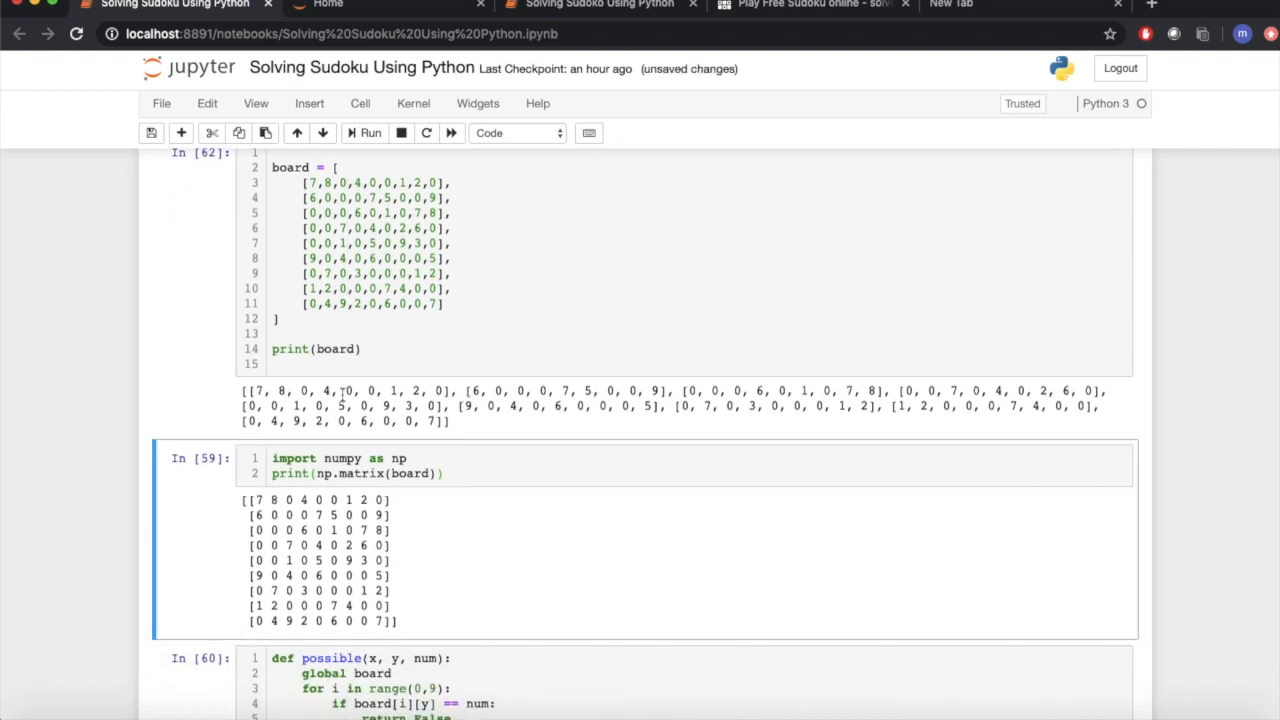
pyautogui.moveTo(428, 420)
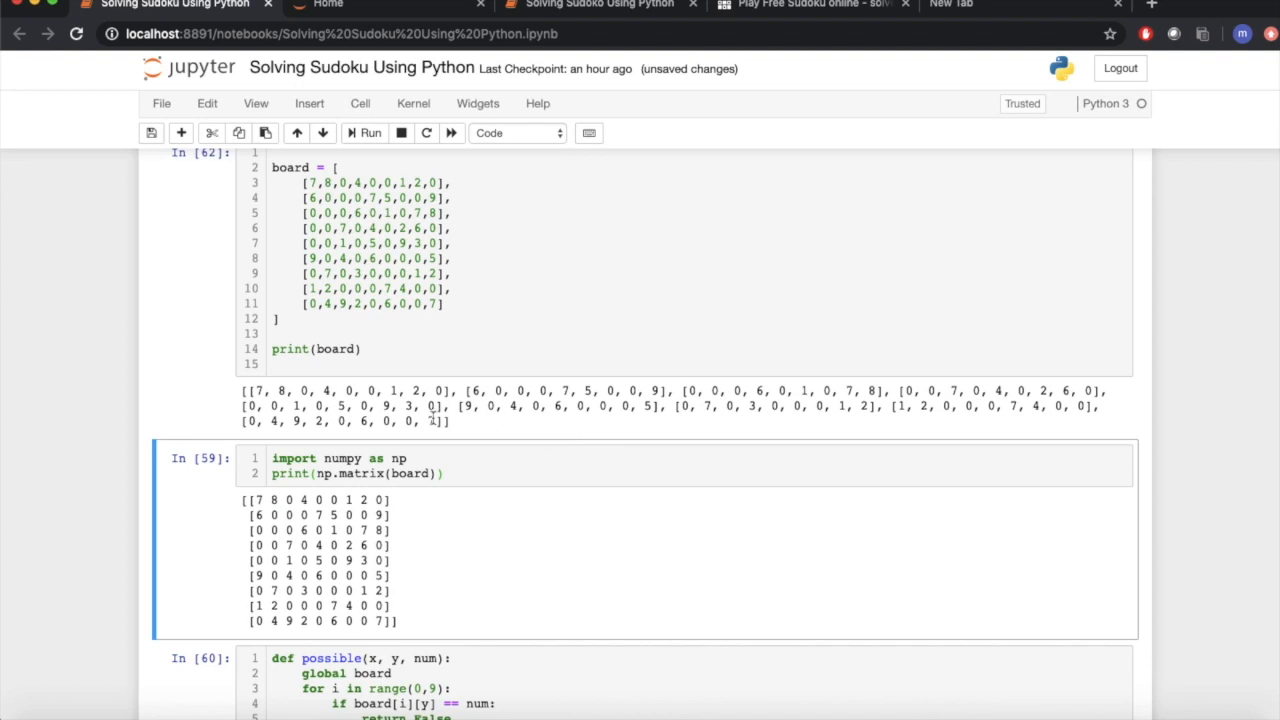
pyautogui.moveTo(478, 436)
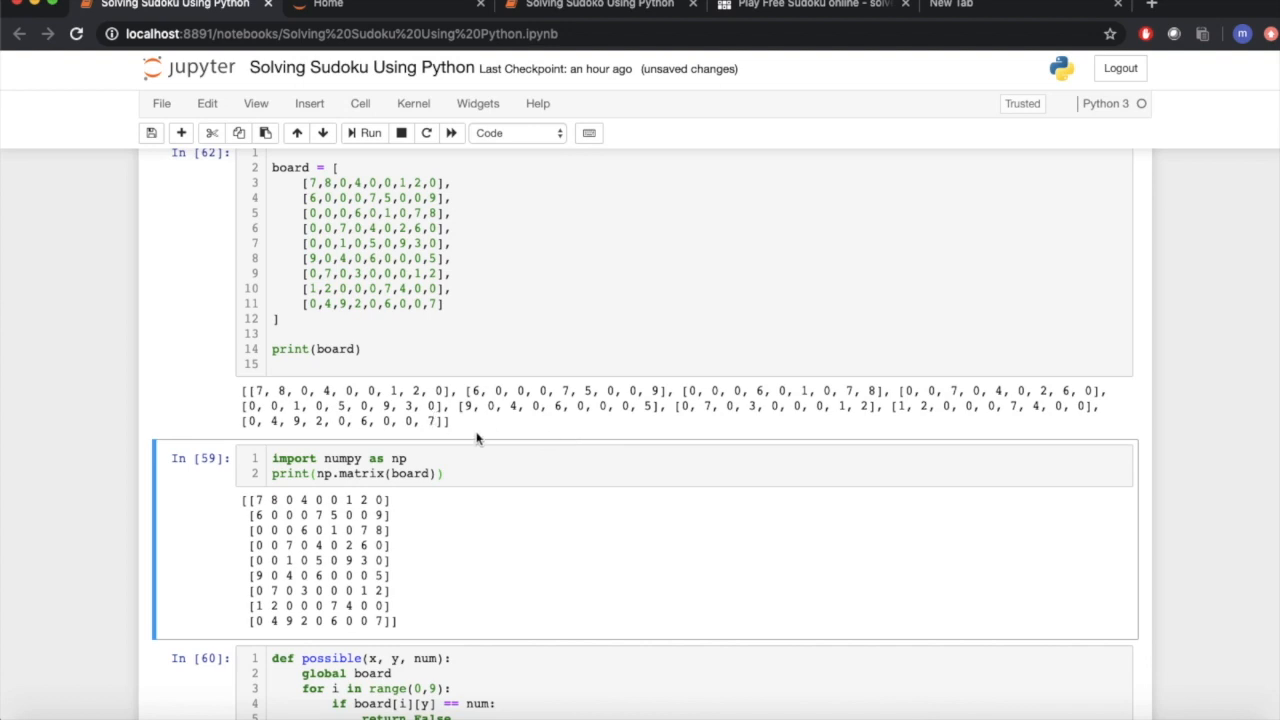
pyautogui.scroll(-3)
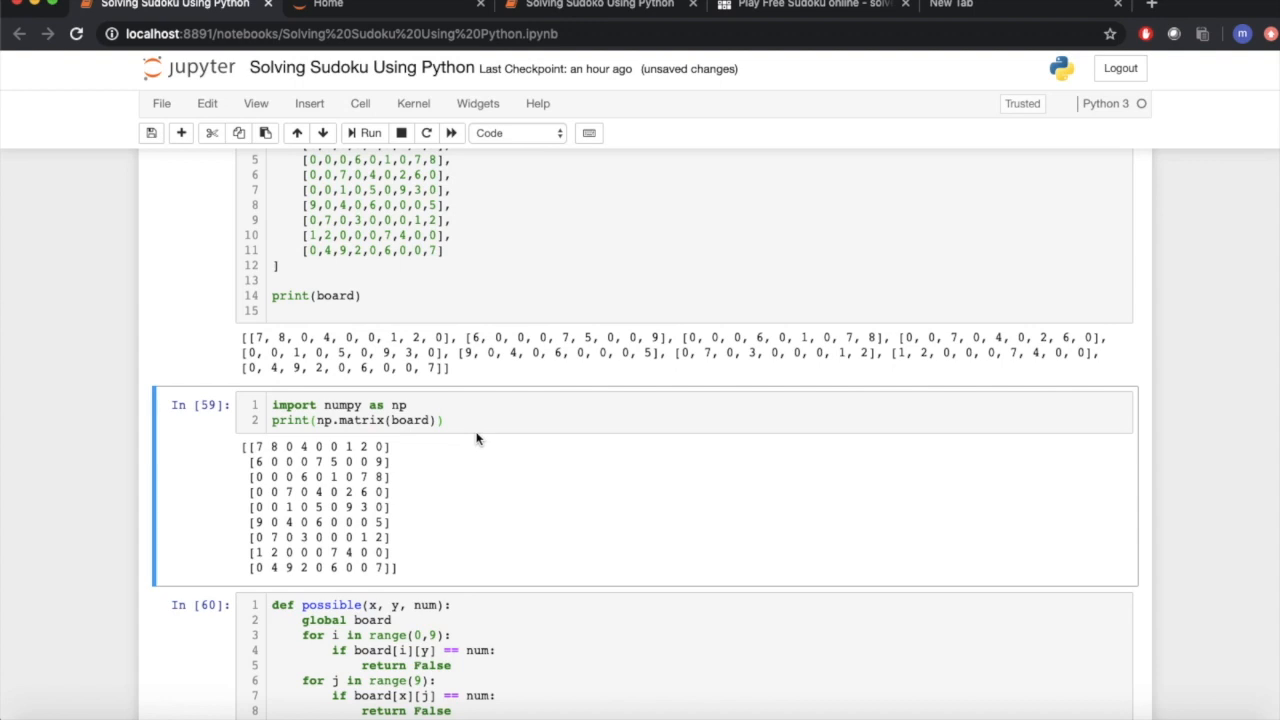
pyautogui.scroll(-3)
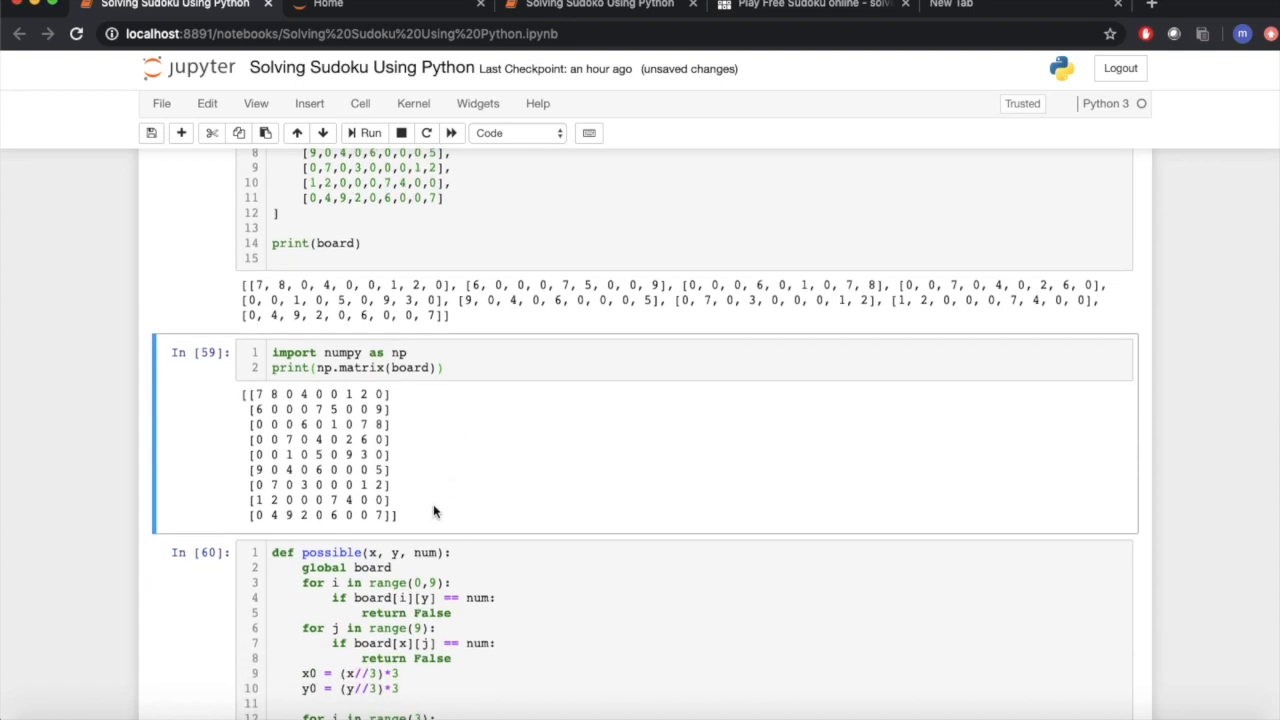
pyautogui.moveTo(412, 522)
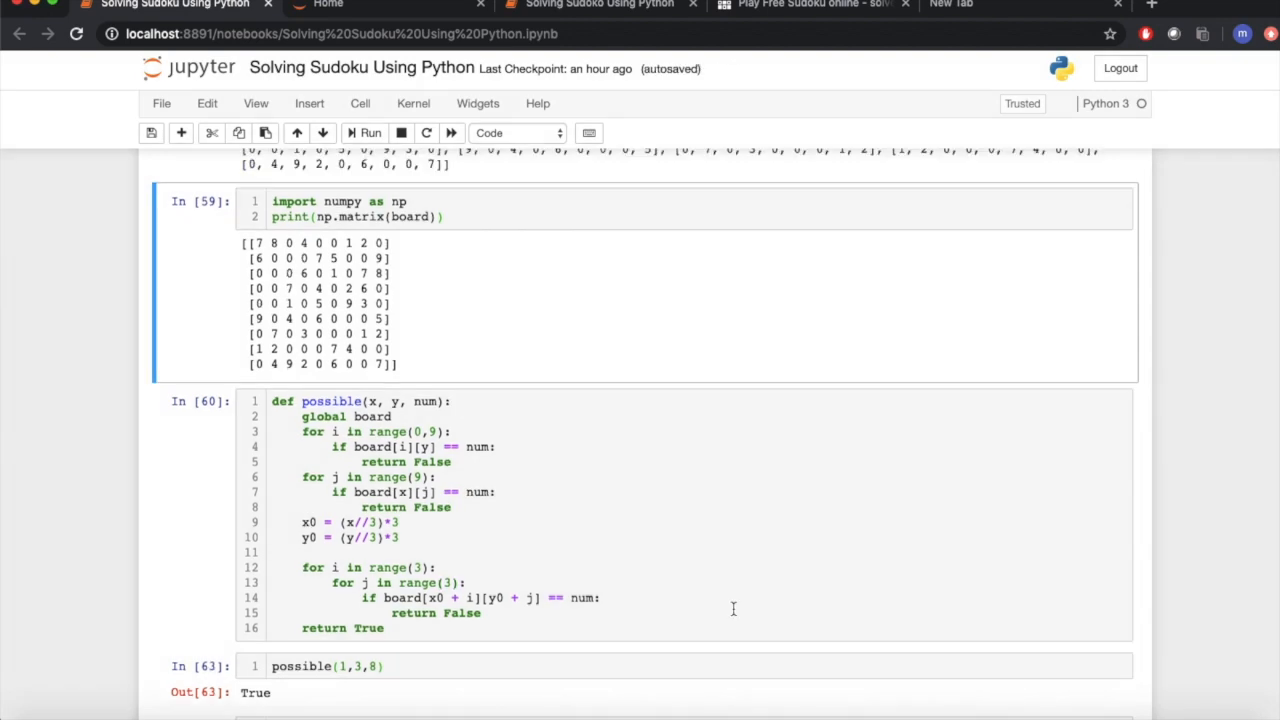
# - Walk through the possible() function cell and its possible(1,3,8) test returning True
pyautogui.click(376, 402)
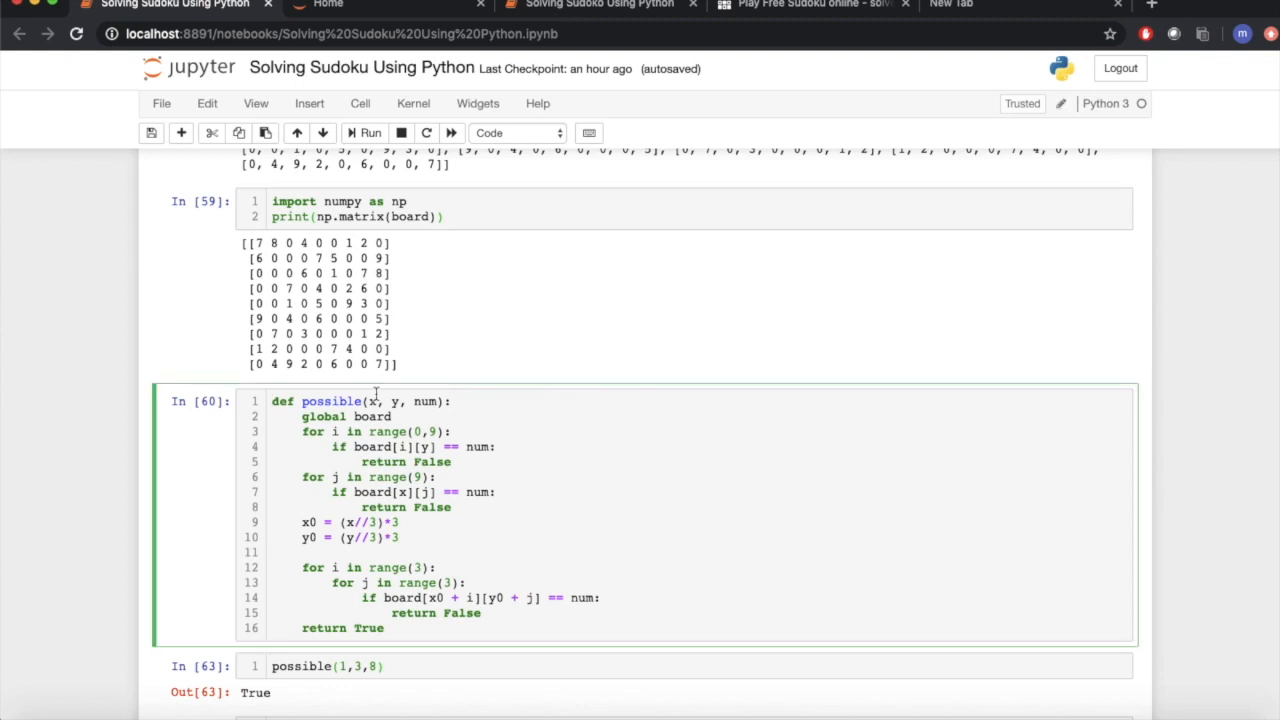
pyautogui.click(386, 400)
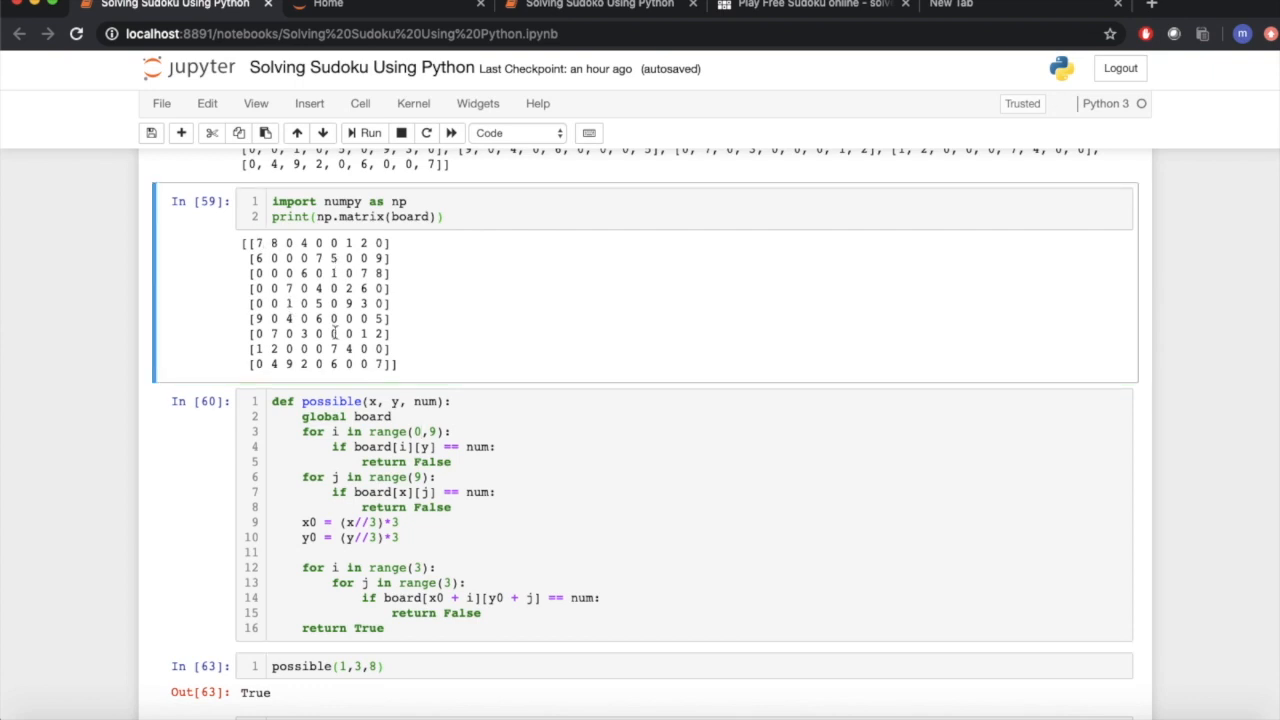
pyautogui.click(368, 448)
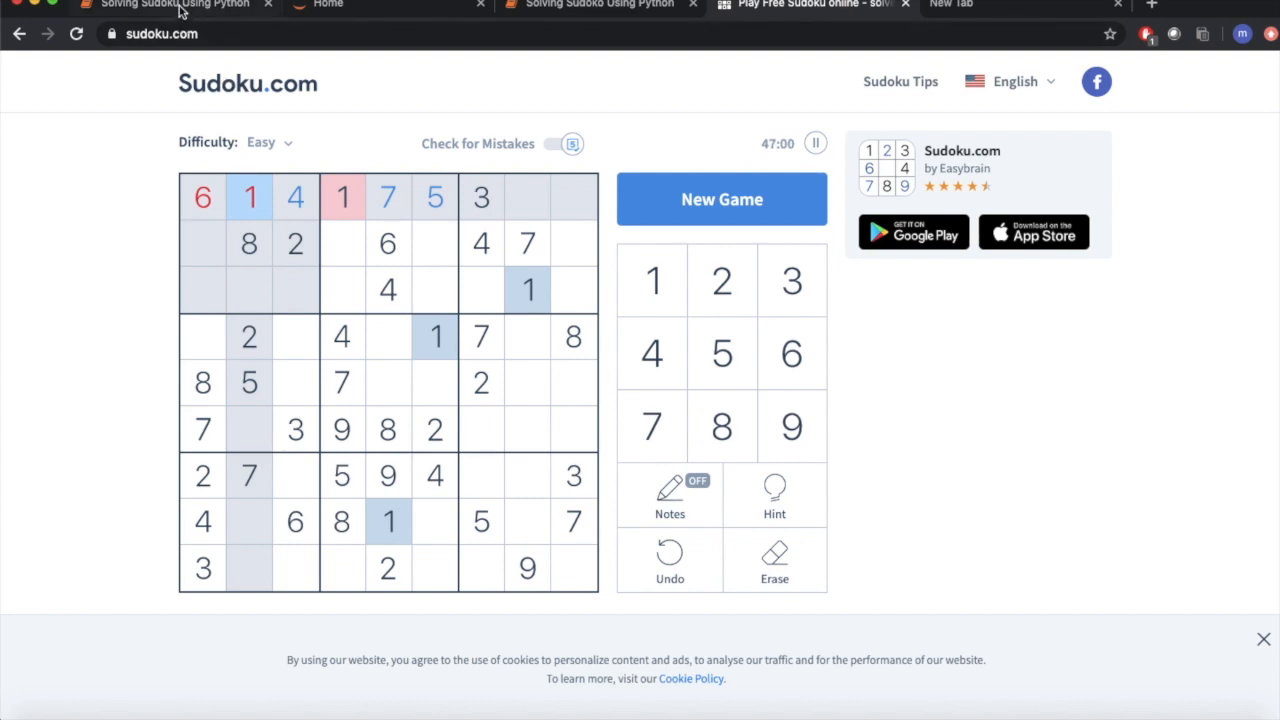
# - Switch from Sudoku.com back to the Sudoku notebook
pyautogui.click(180, 4)
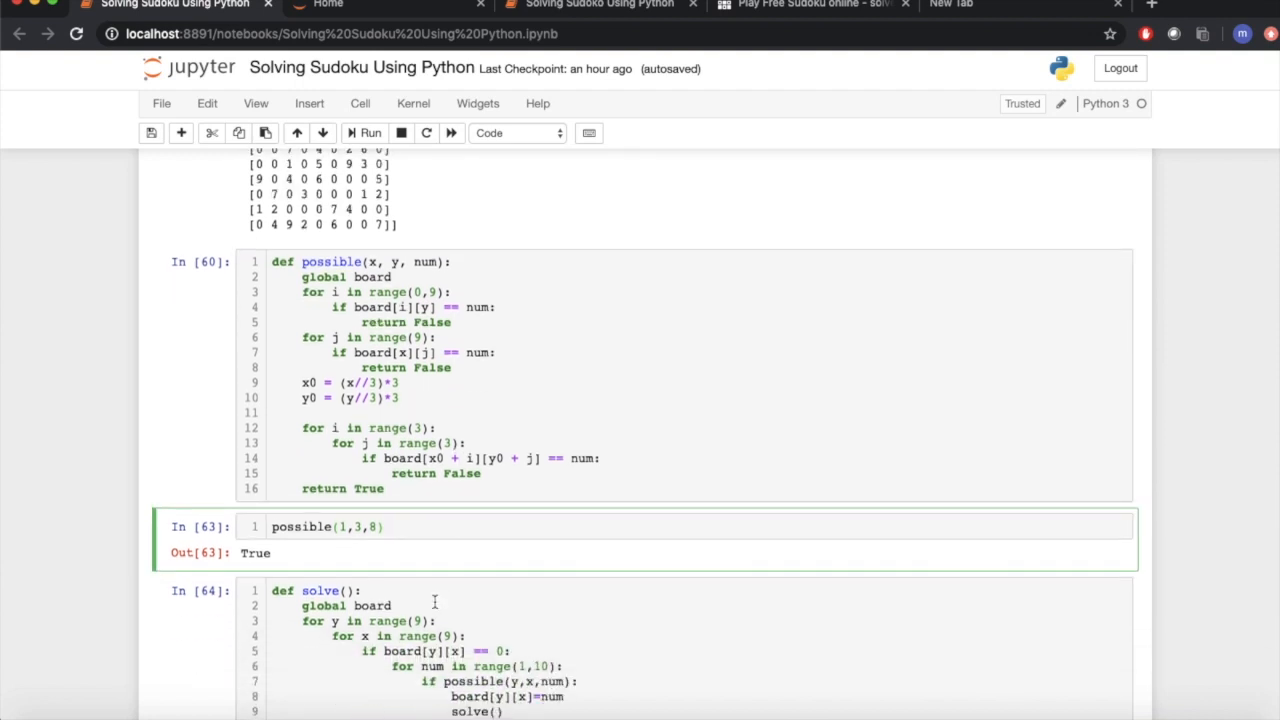
# - Re-test possible() with column 2, getting False for (1,2,8) and True for (1,2,2)
pyautogui.click(344, 528)
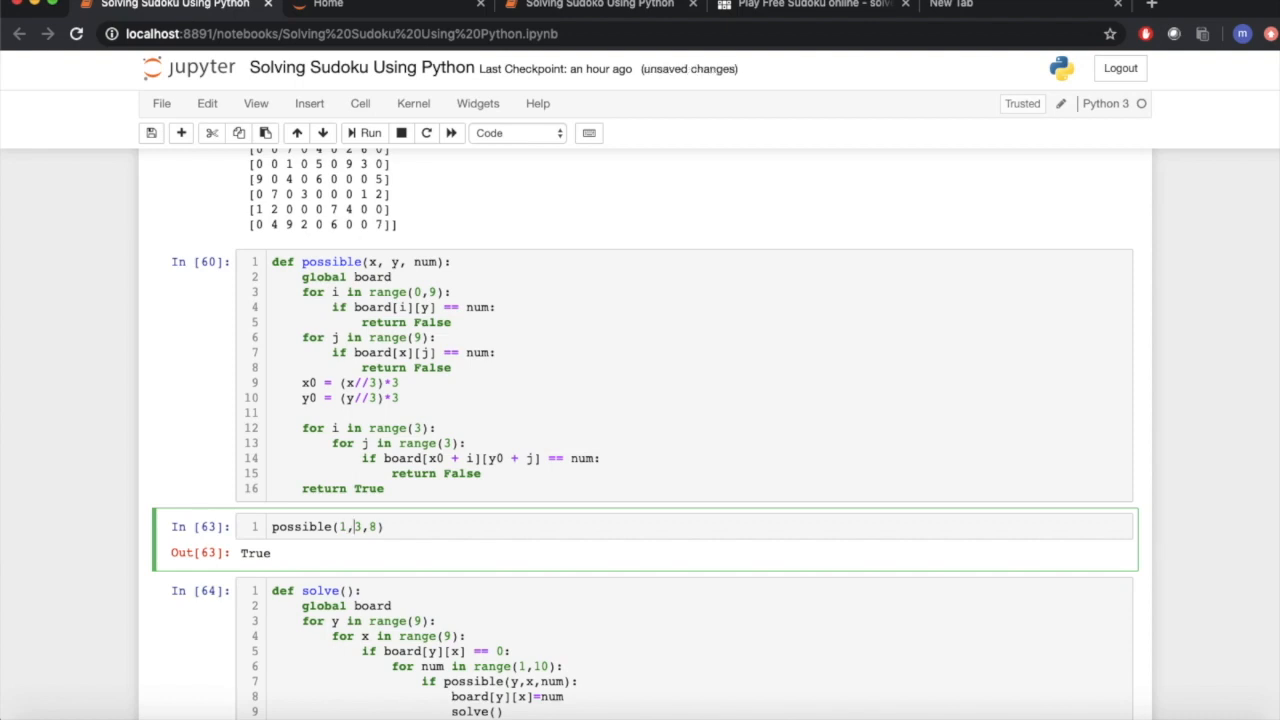
pyautogui.press('Backspace')
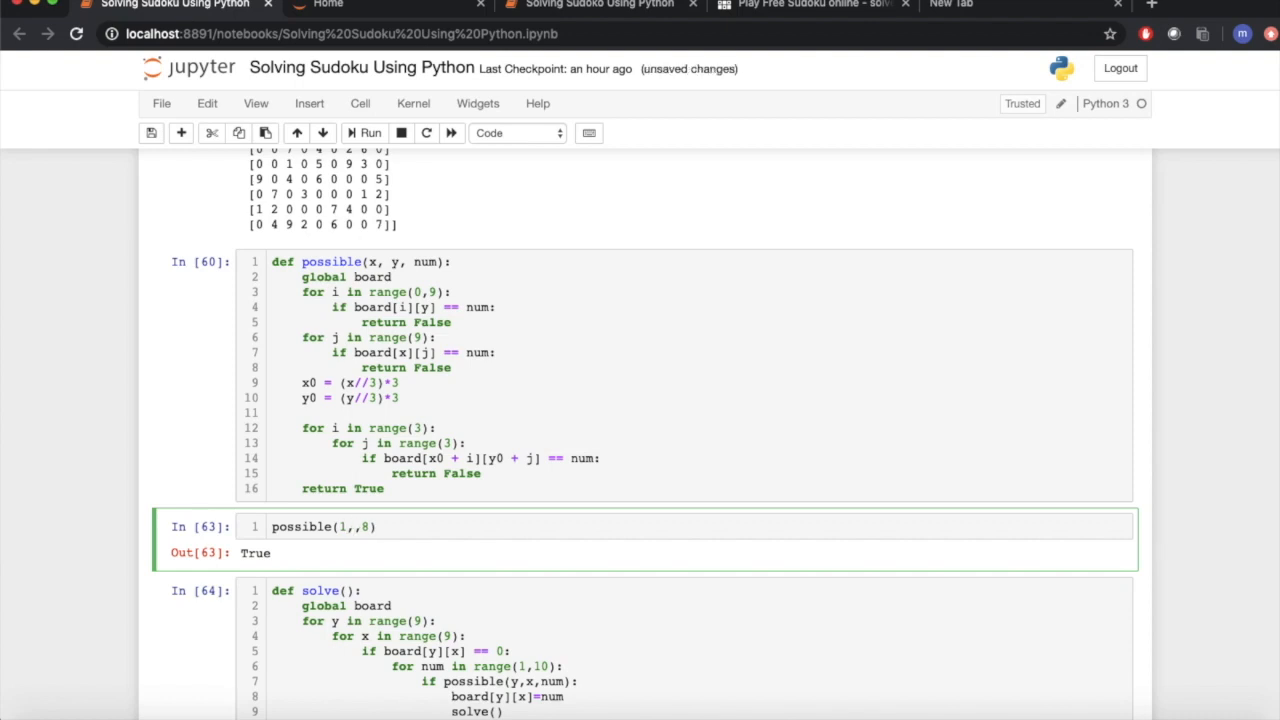
pyautogui.write('2')
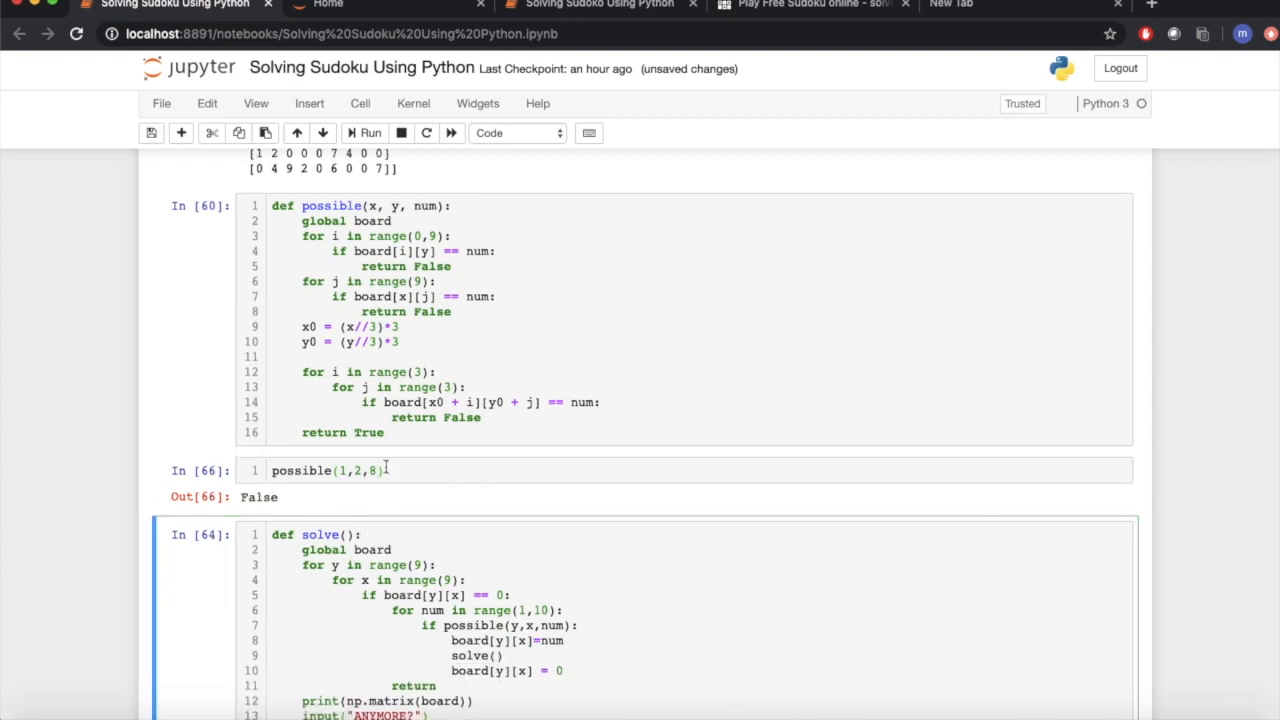
pyautogui.press('Backspace')
pyautogui.write('2')
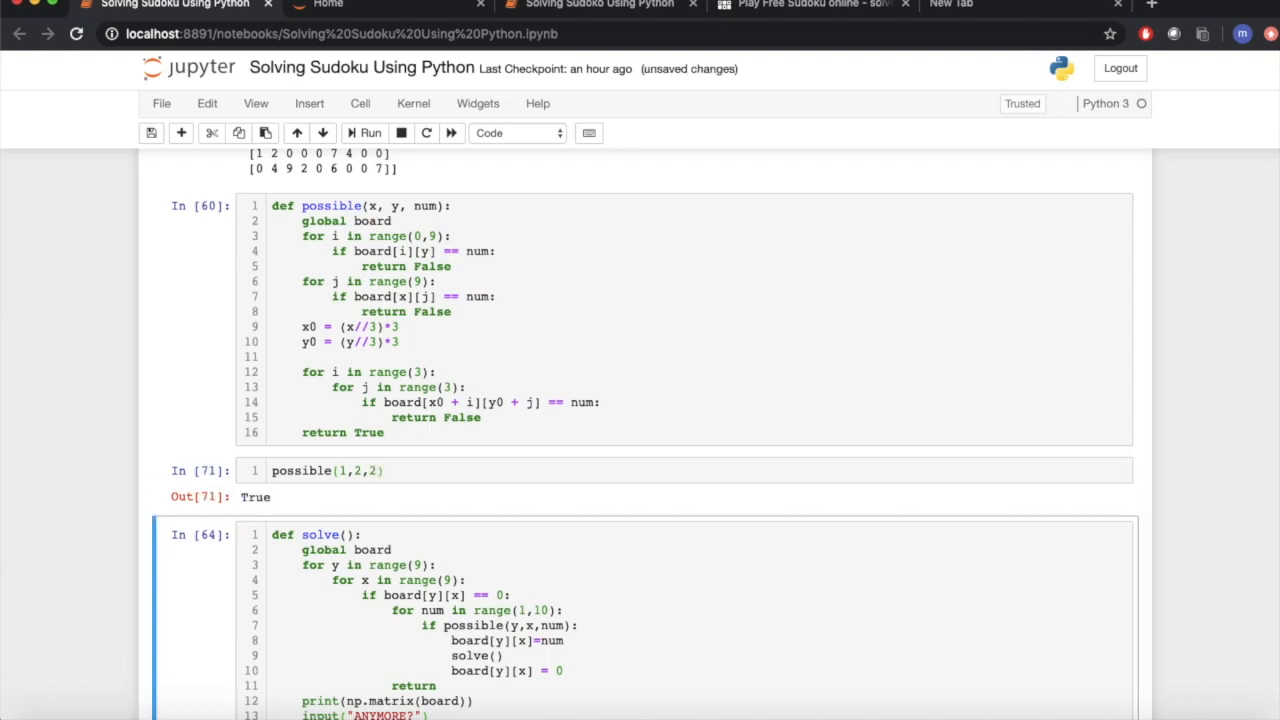
pyautogui.scroll(-3)
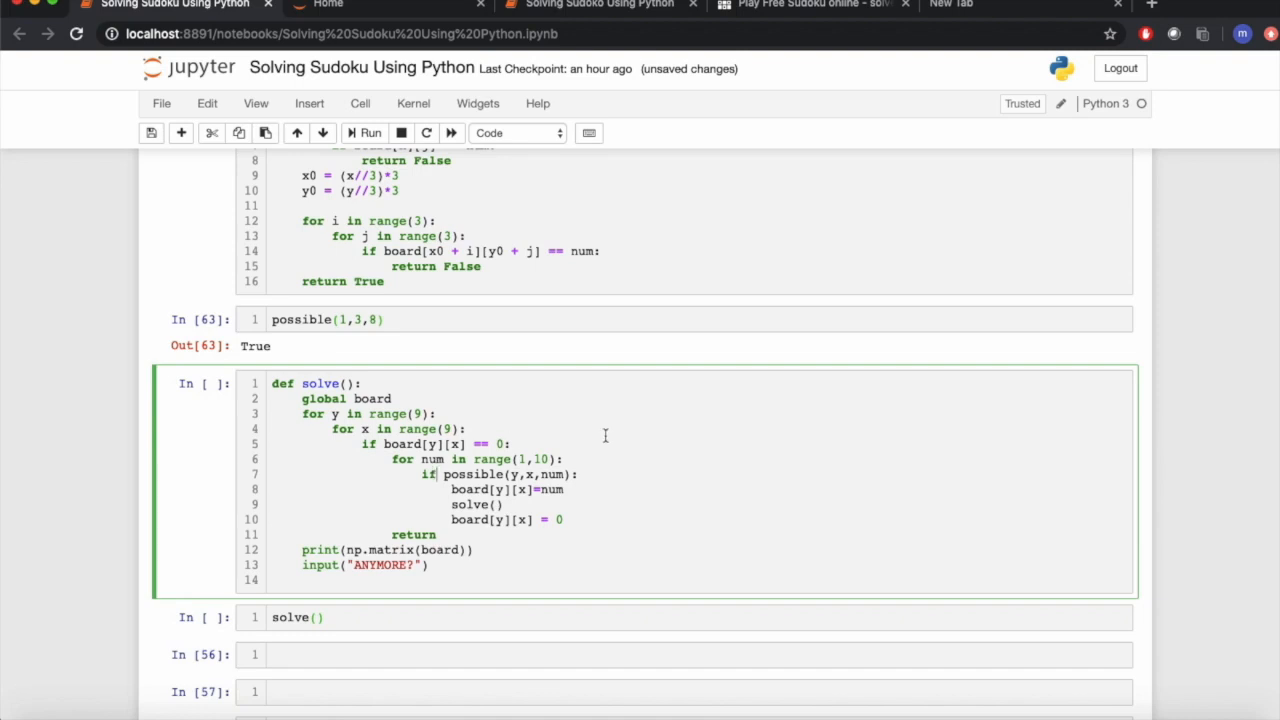
pyautogui.moveTo(584, 460)
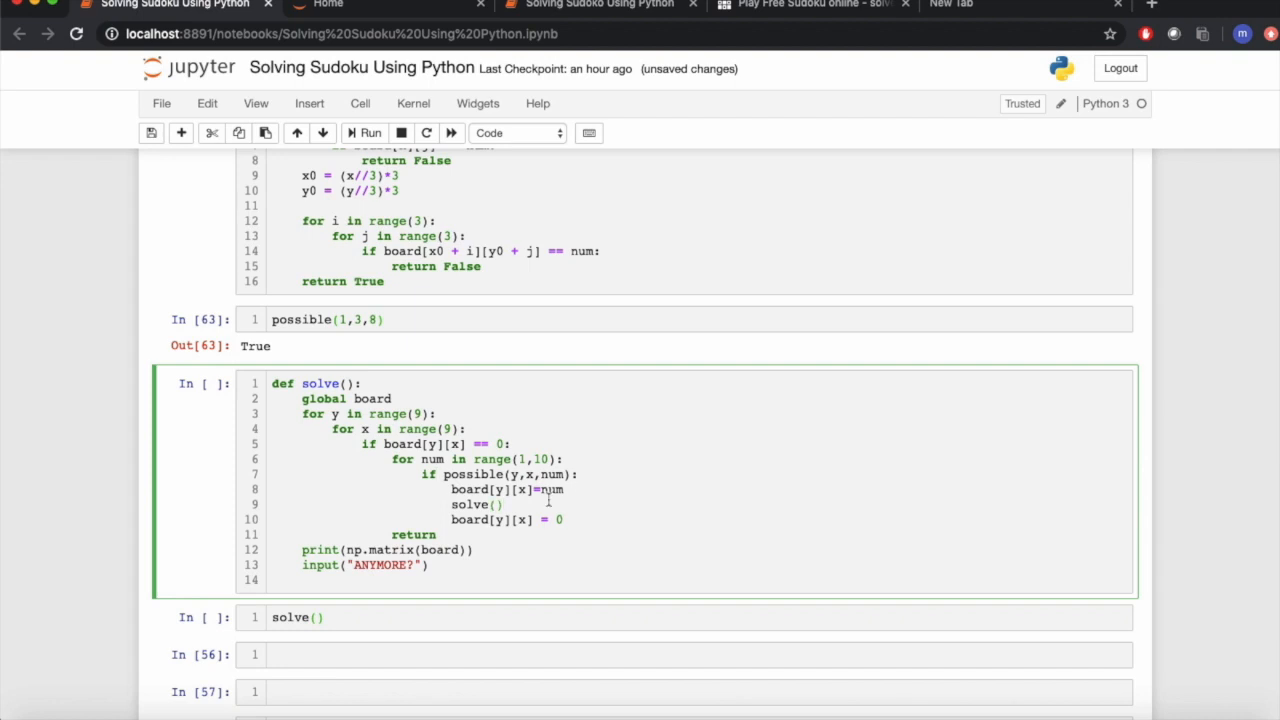
# - Highlight num in the solver's assignment line and execute the solve() definition cell
pyautogui.doubleClick(472, 504)
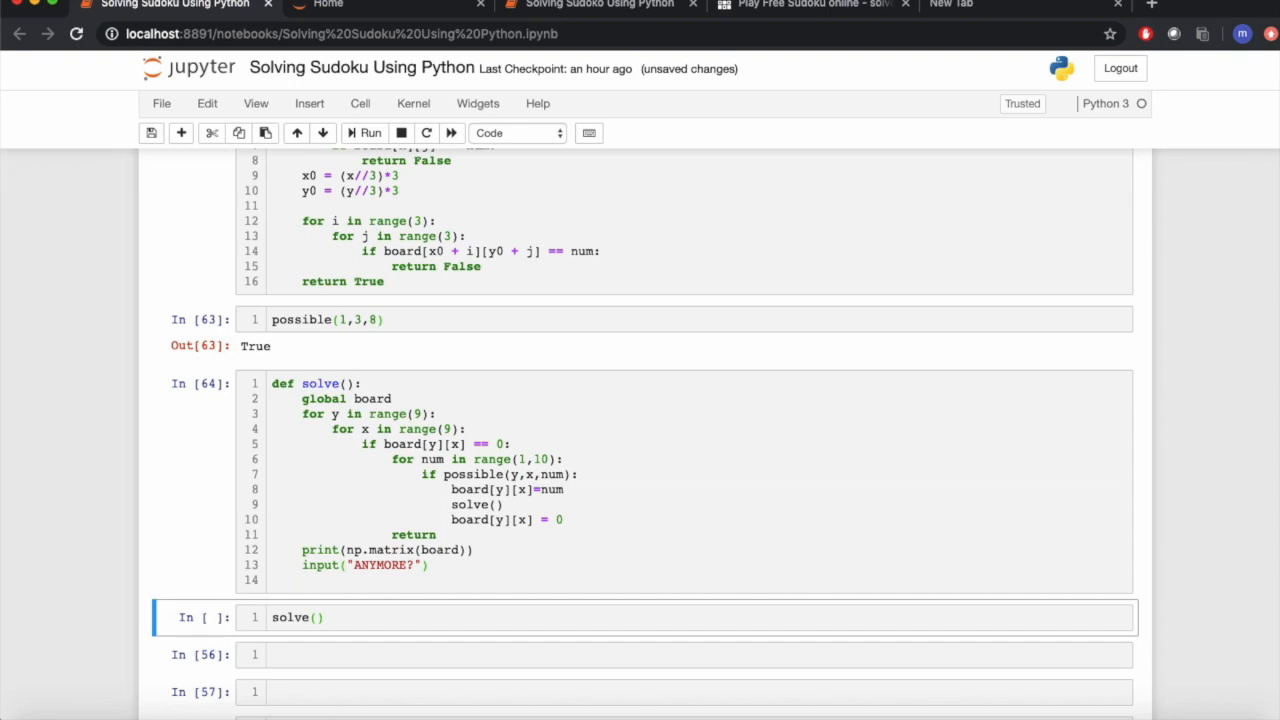
pyautogui.scroll(-3)
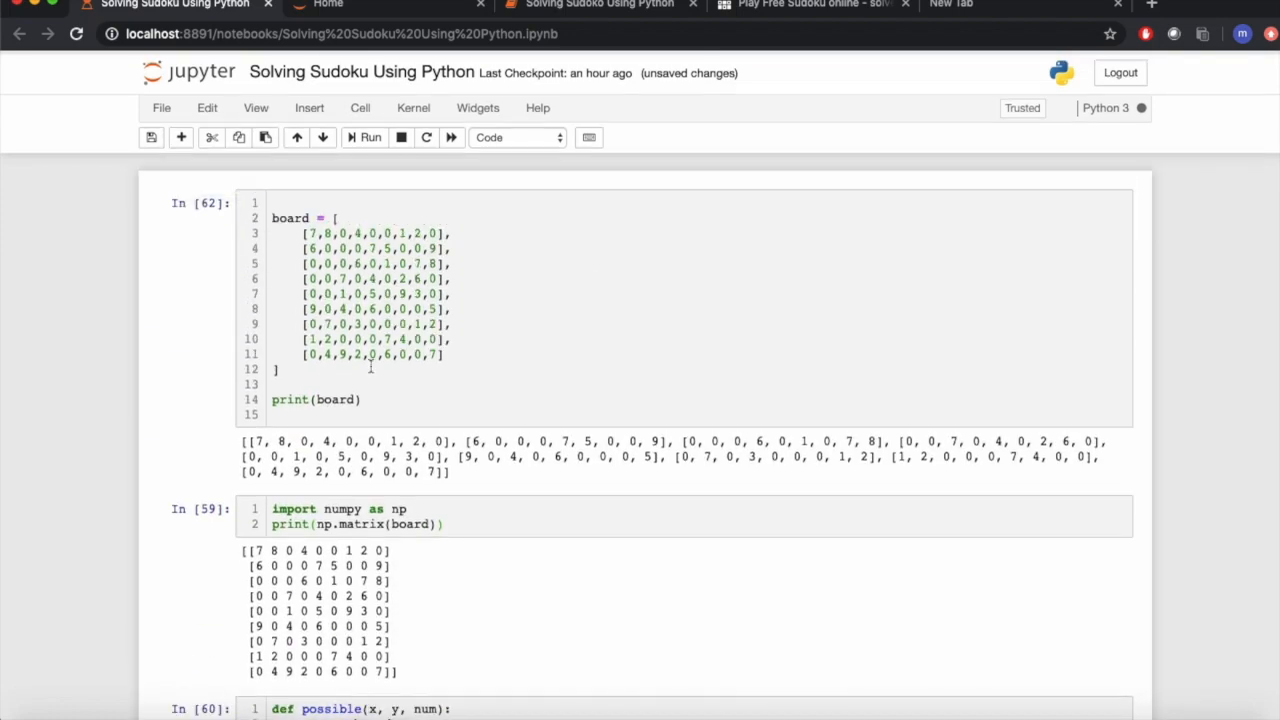
# - Print the fully solved grid with solve() and start a '# Than' comment in the cell below
pyautogui.moveTo(304, 228); pyautogui.dragTo(444, 348)
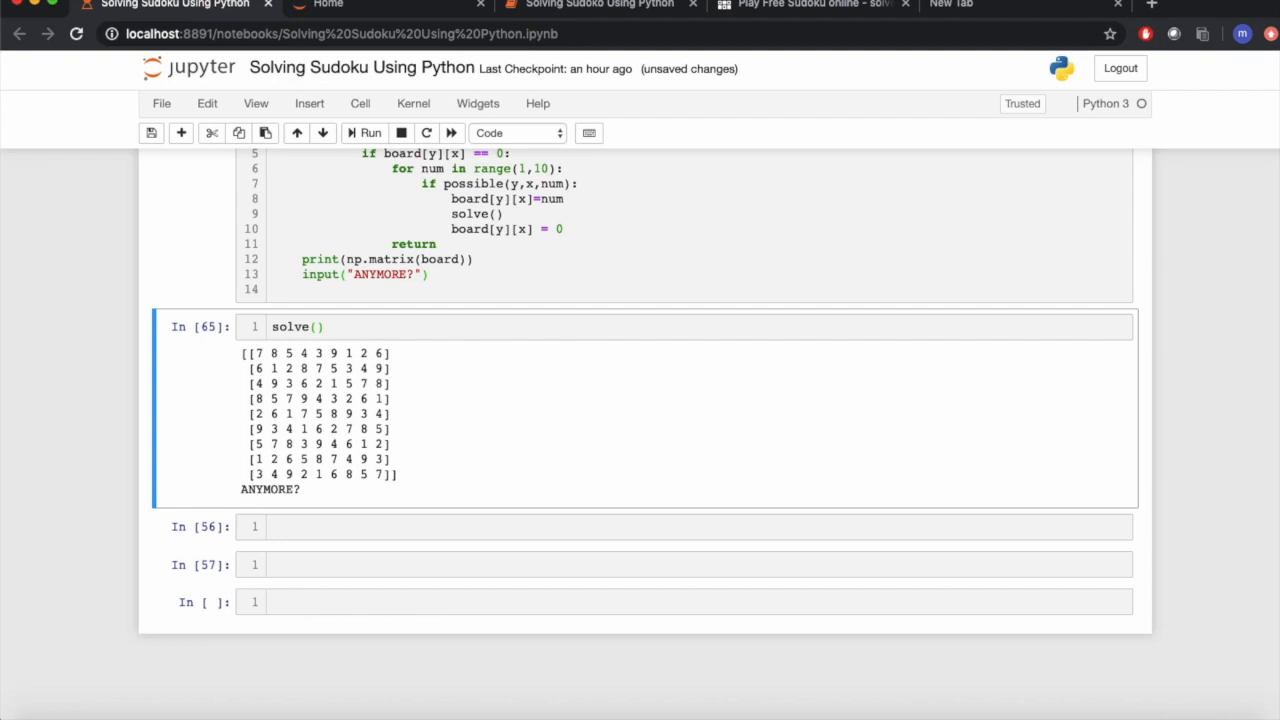
pyautogui.click(364, 528)
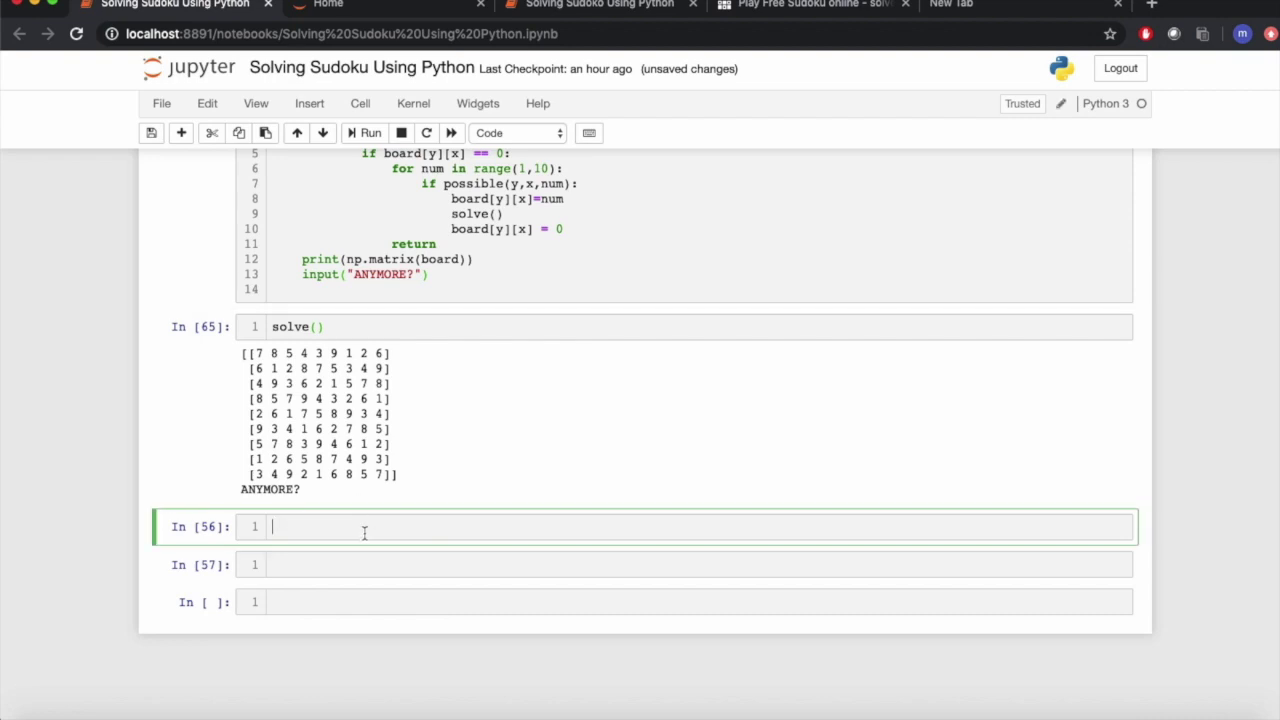
pyautogui.write('# Than')
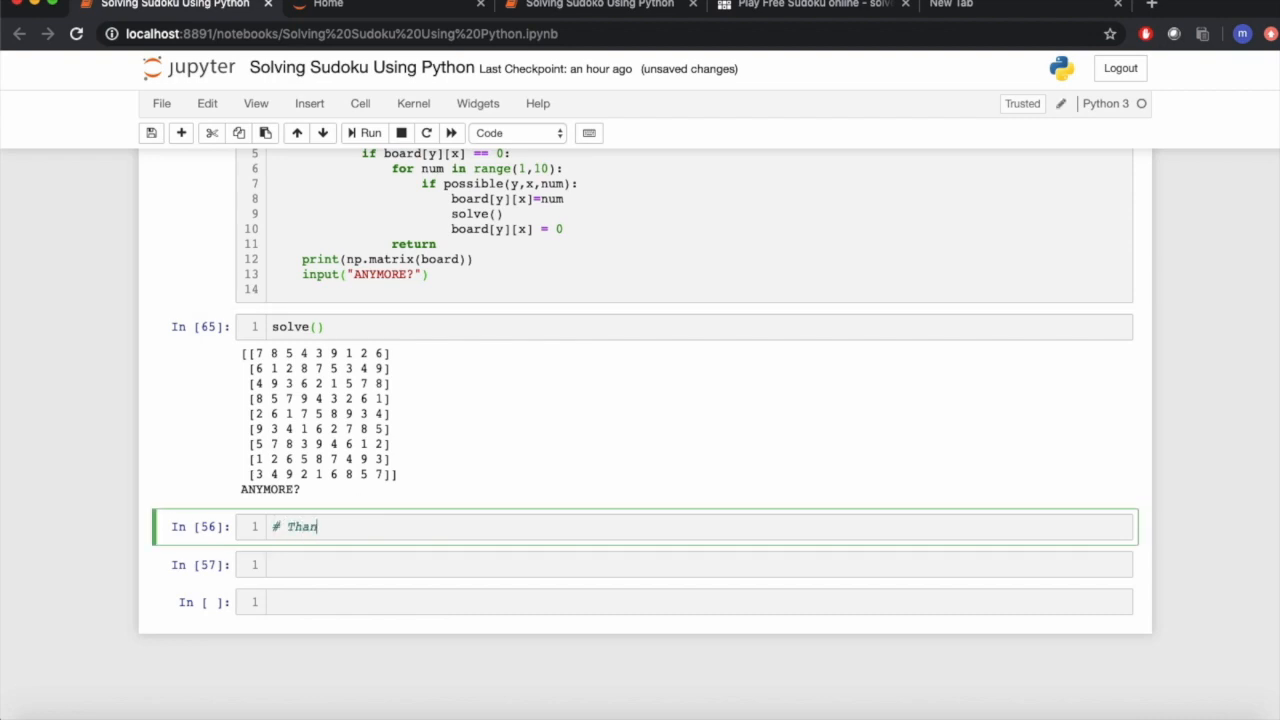